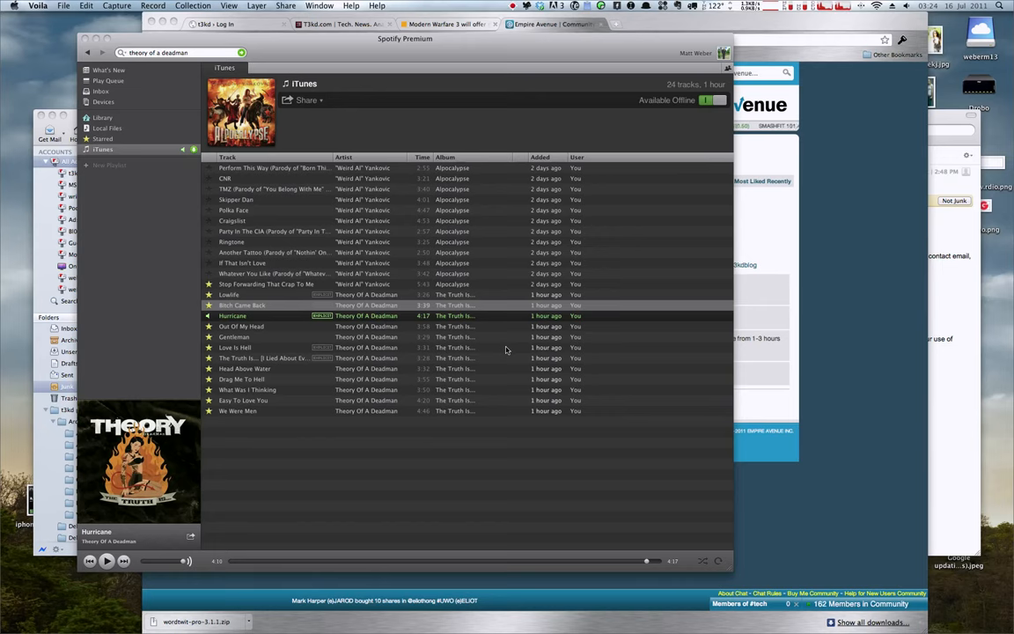
{"action": "mouse_move", "coordinate": [803, 273]}
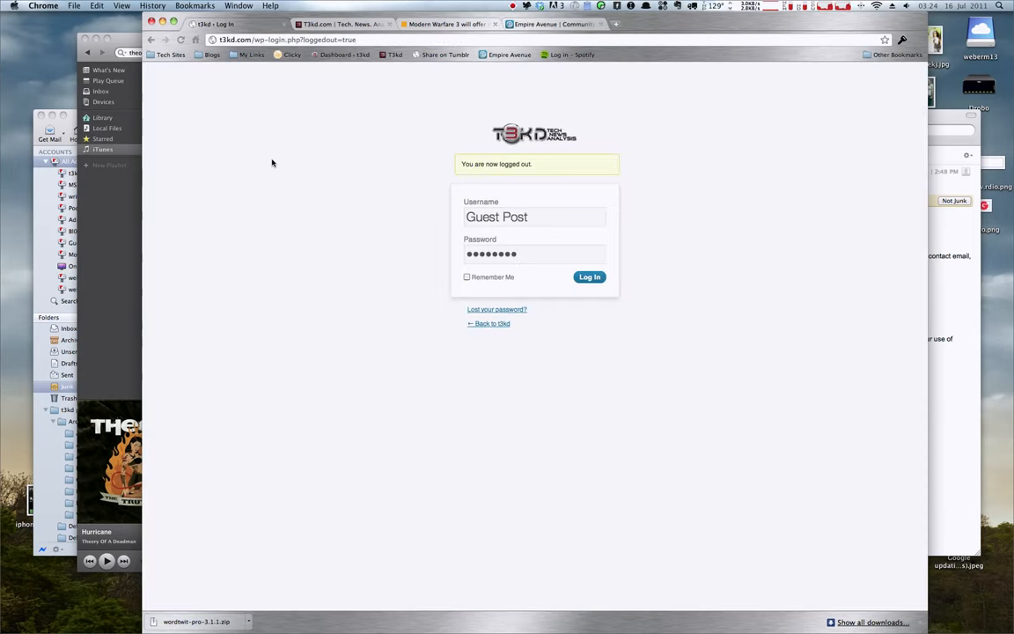
{"action": "mouse_move", "coordinate": [456, 219]}
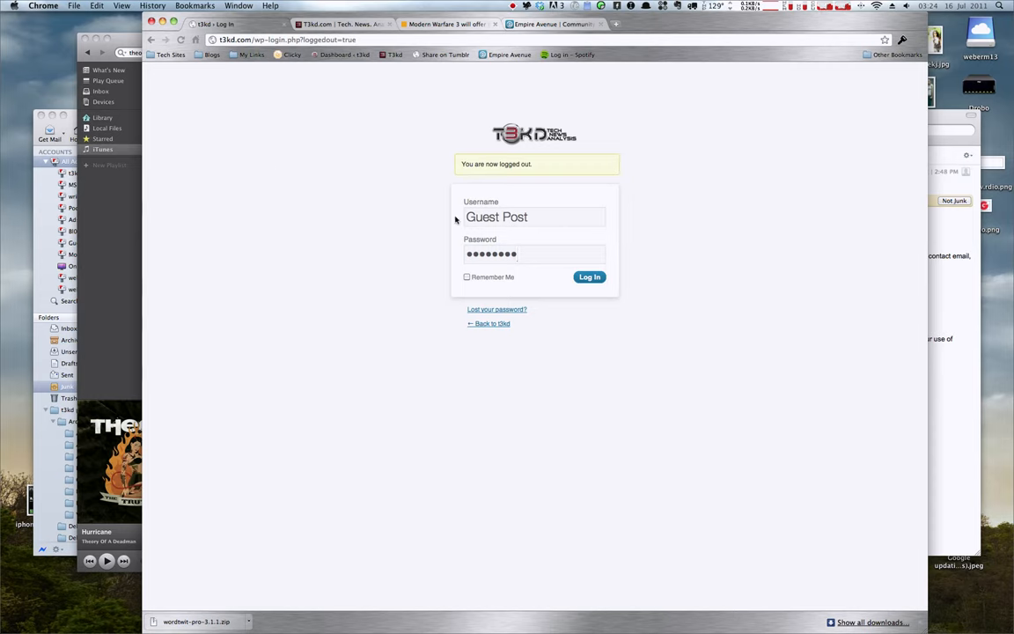
{"action": "mouse_move", "coordinate": [356, 190]}
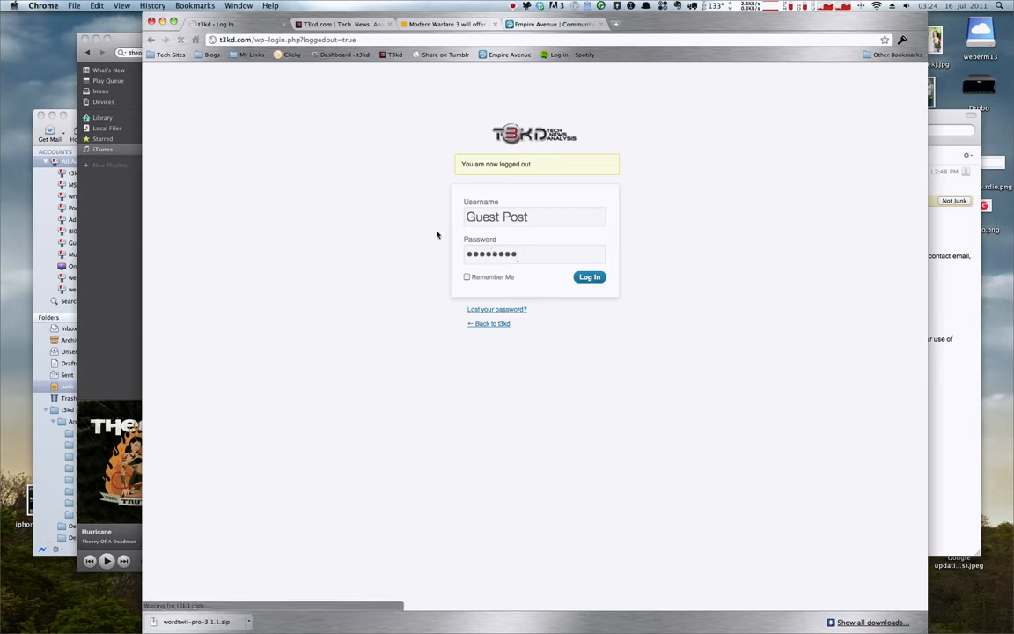
{"action": "mouse_move", "coordinate": [383, 212]}
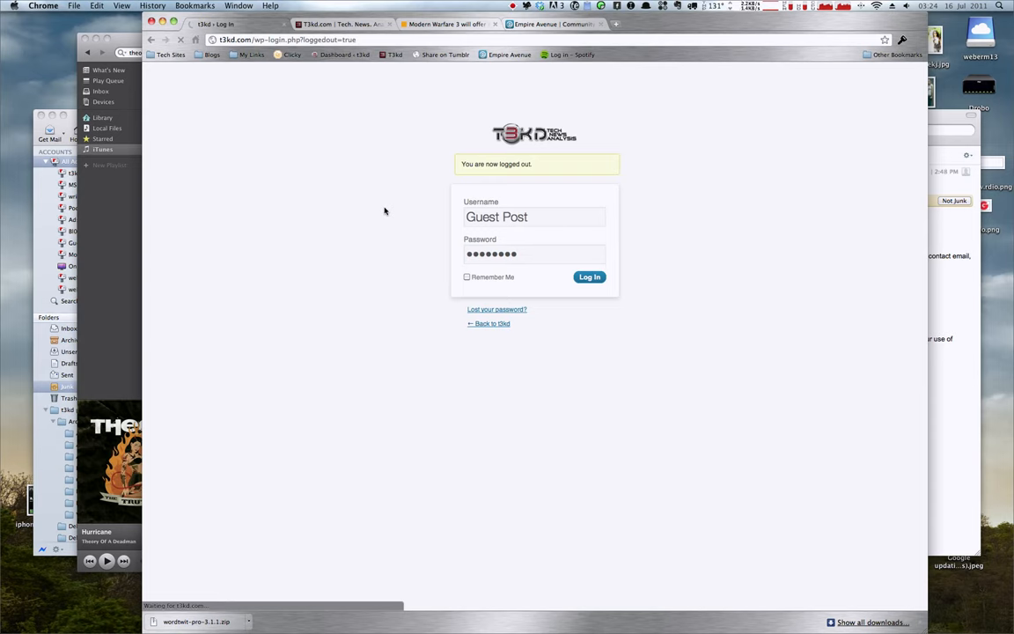
{"action": "mouse_move", "coordinate": [379, 207]}
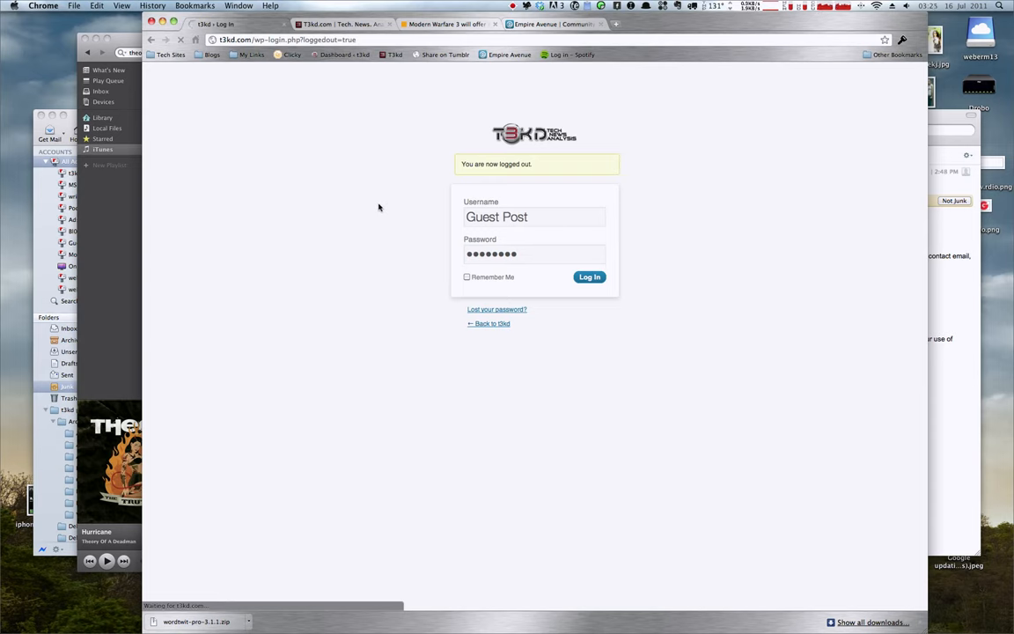
Step: Log in to WordPress as Guest Post and land on the admin Dashboard
{"action": "left_click", "coordinate": [590, 276]}
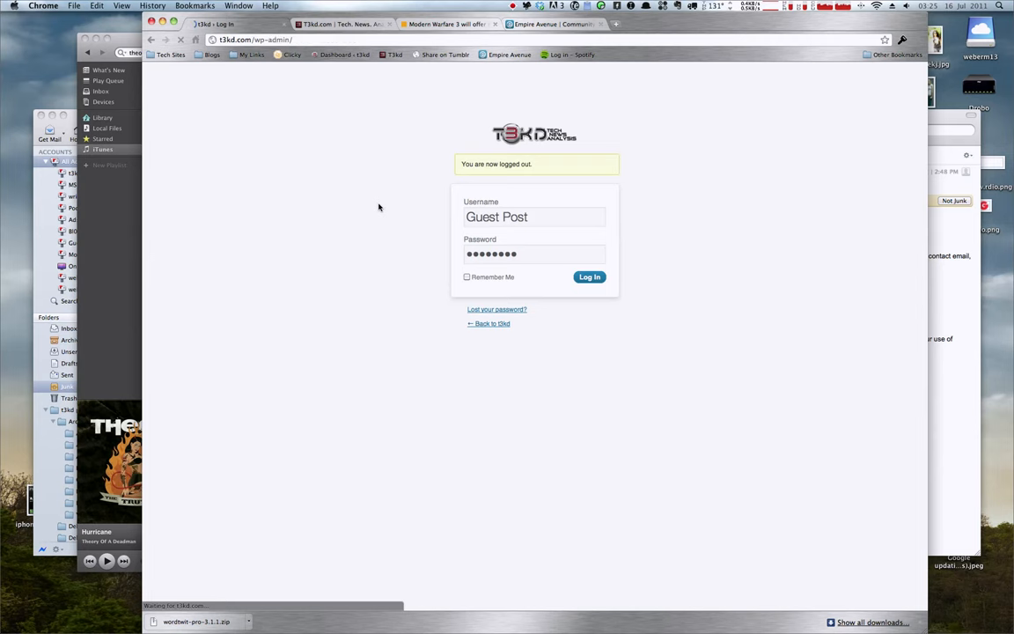
{"action": "left_click", "coordinate": [590, 277]}
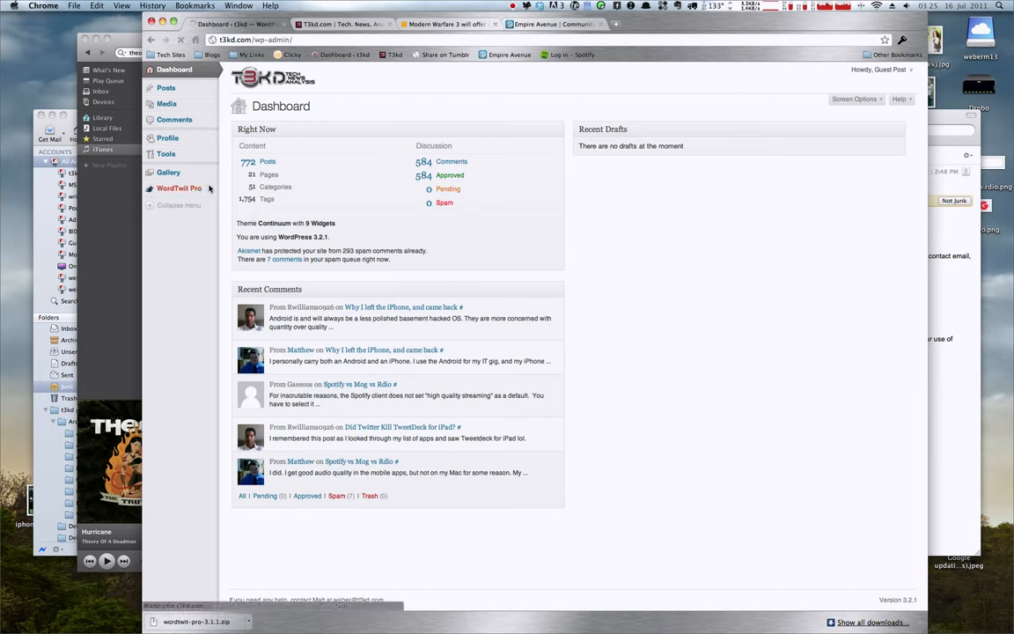
Step: Go to the WordTwit Pro Twitter Accounts page and start adding another account
{"action": "left_click", "coordinate": [179, 187]}
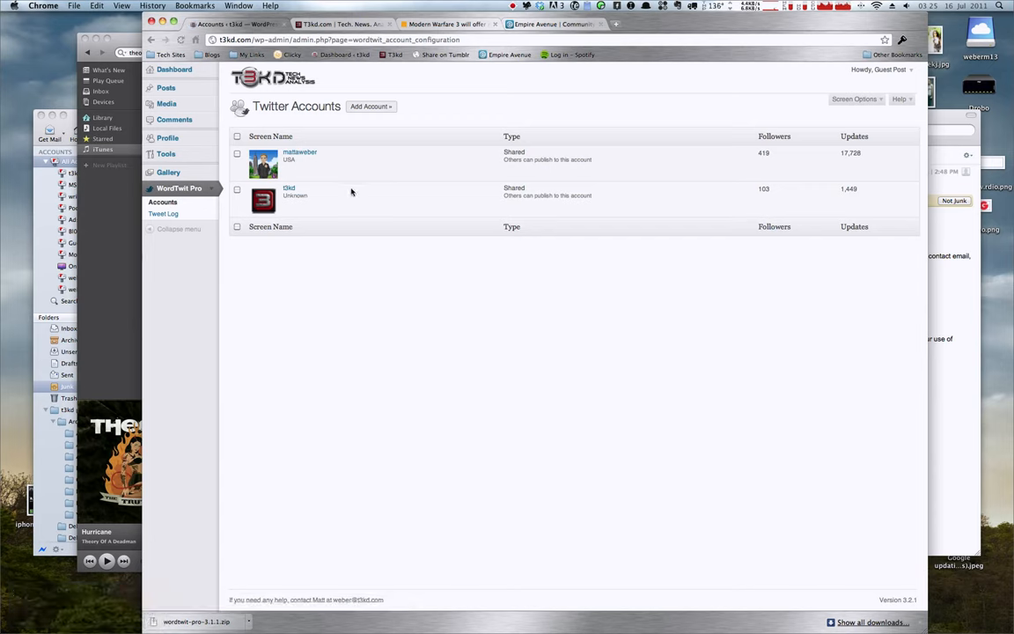
{"action": "mouse_move", "coordinate": [366, 108]}
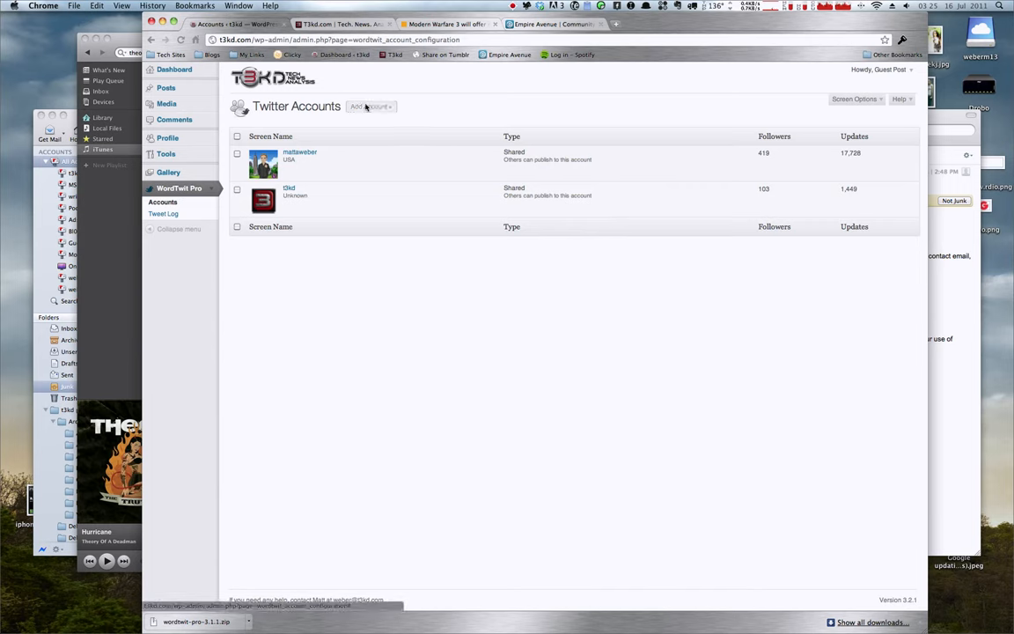
{"action": "left_click", "coordinate": [370, 105]}
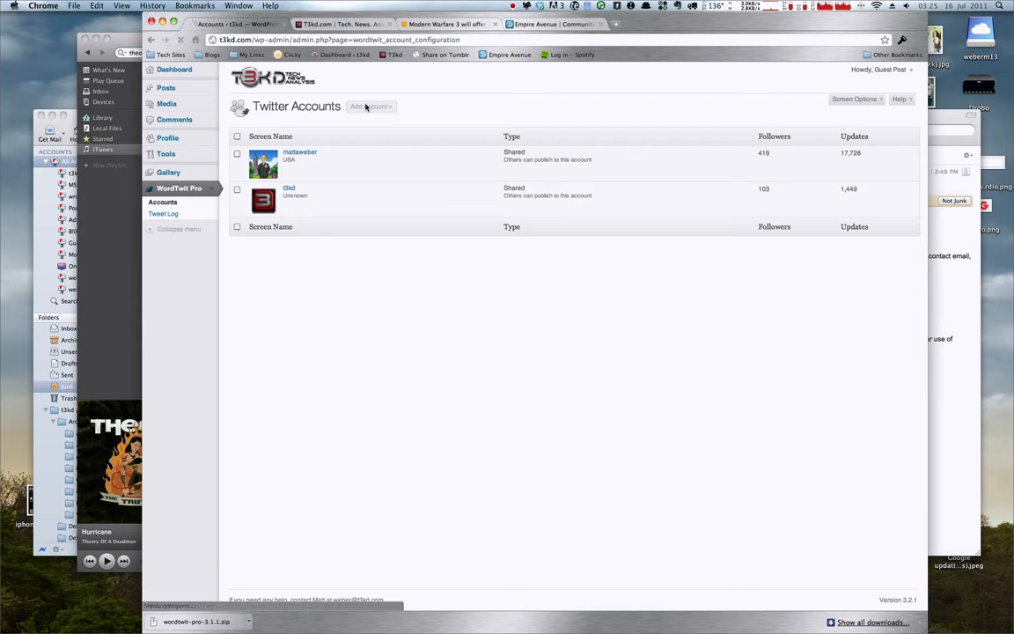
Step: Sign out of the current Twitter account and authorize the t3kd app with the other account's saved login
{"action": "left_click", "coordinate": [370, 108]}
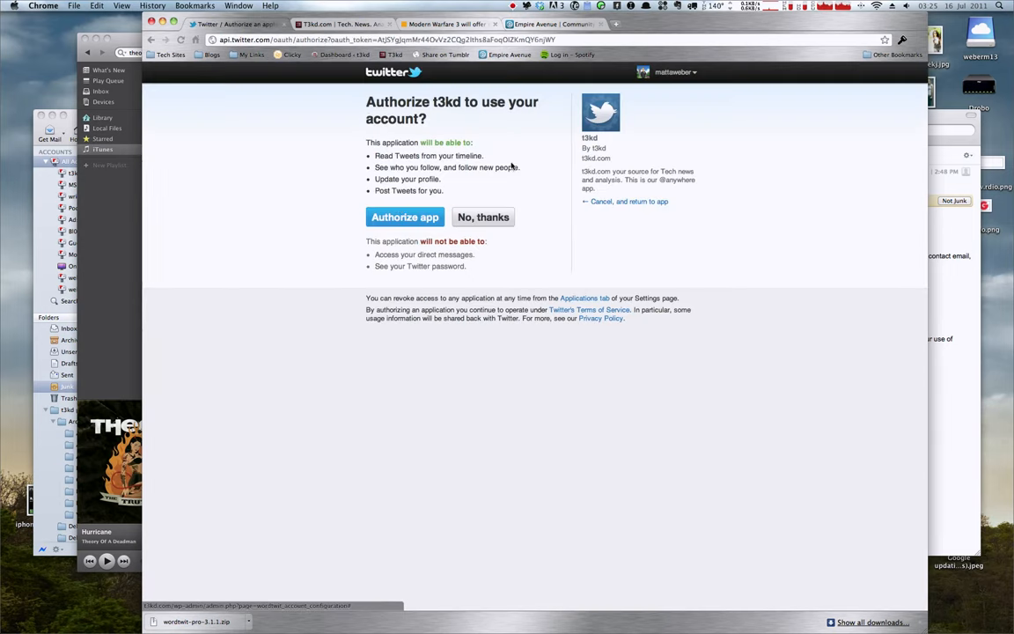
{"action": "left_click", "coordinate": [672, 72]}
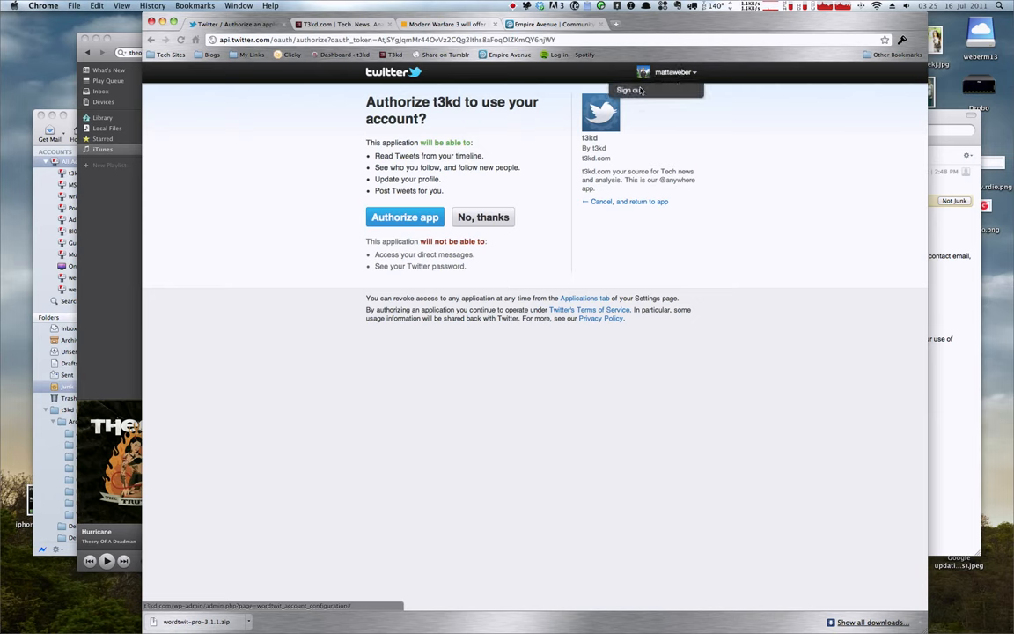
{"action": "left_click", "coordinate": [631, 90]}
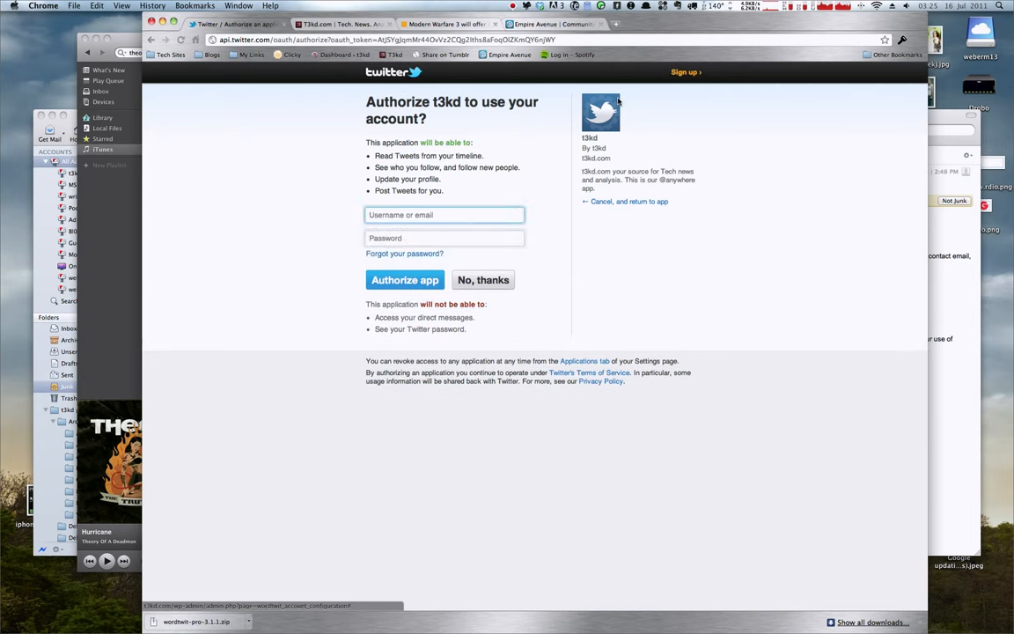
{"action": "mouse_move", "coordinate": [694, 83]}
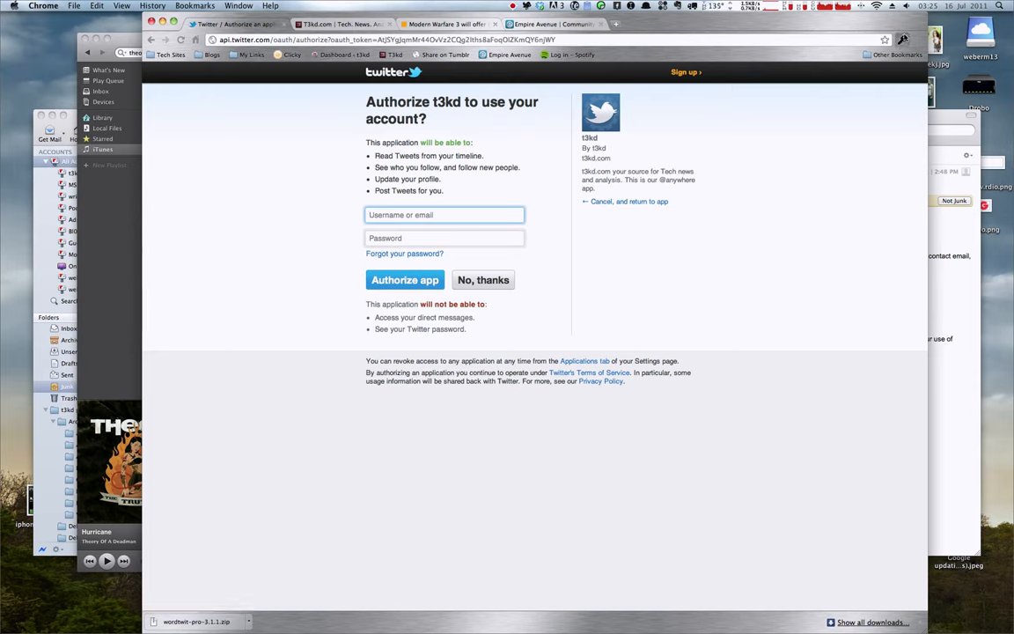
{"action": "left_click", "coordinate": [903, 39]}
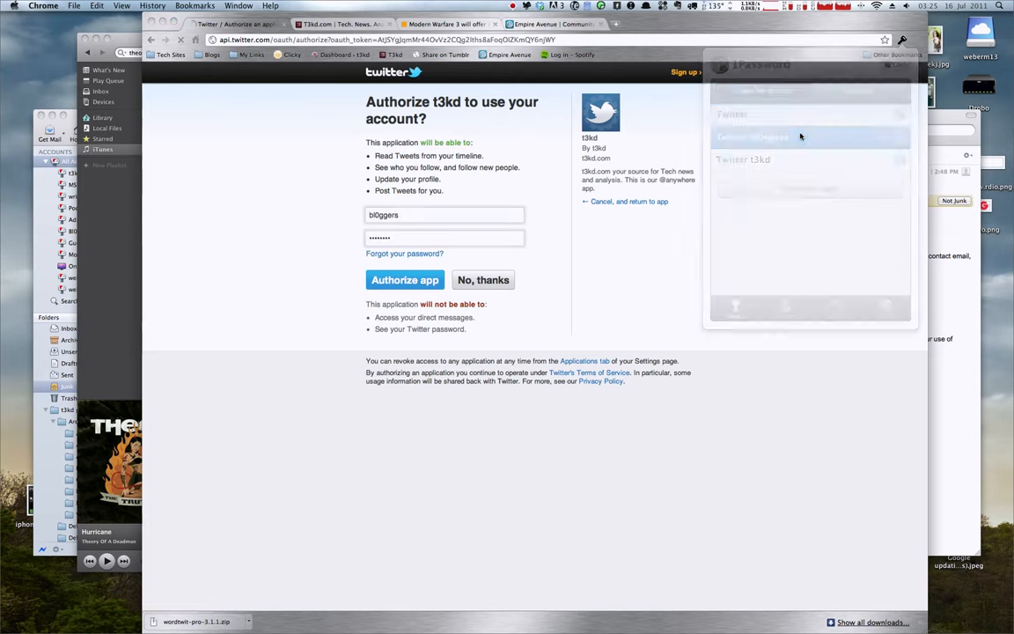
{"action": "left_click", "coordinate": [405, 280]}
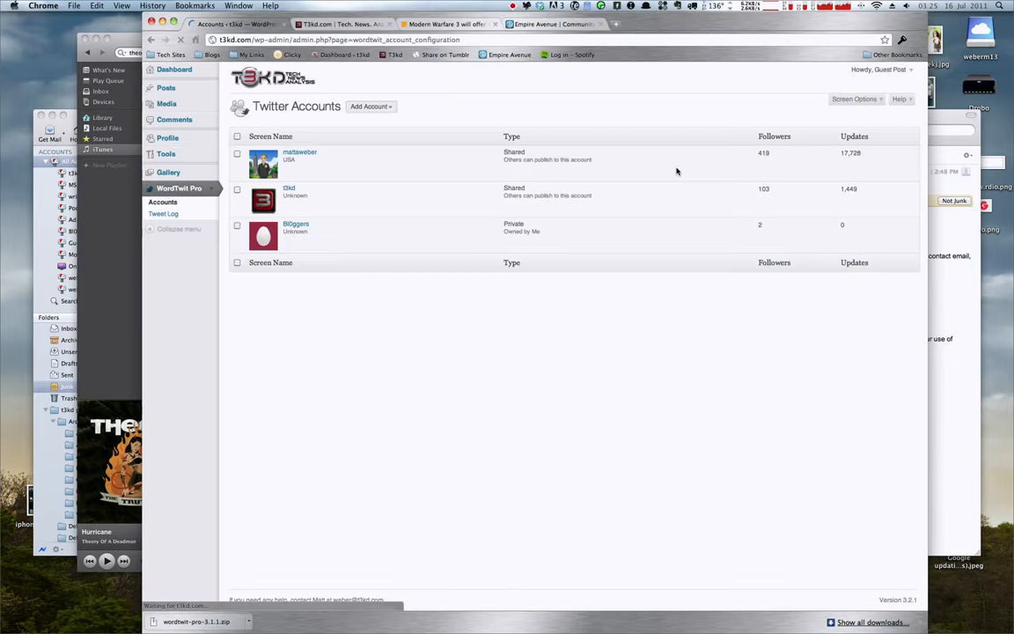
{"action": "mouse_move", "coordinate": [408, 243]}
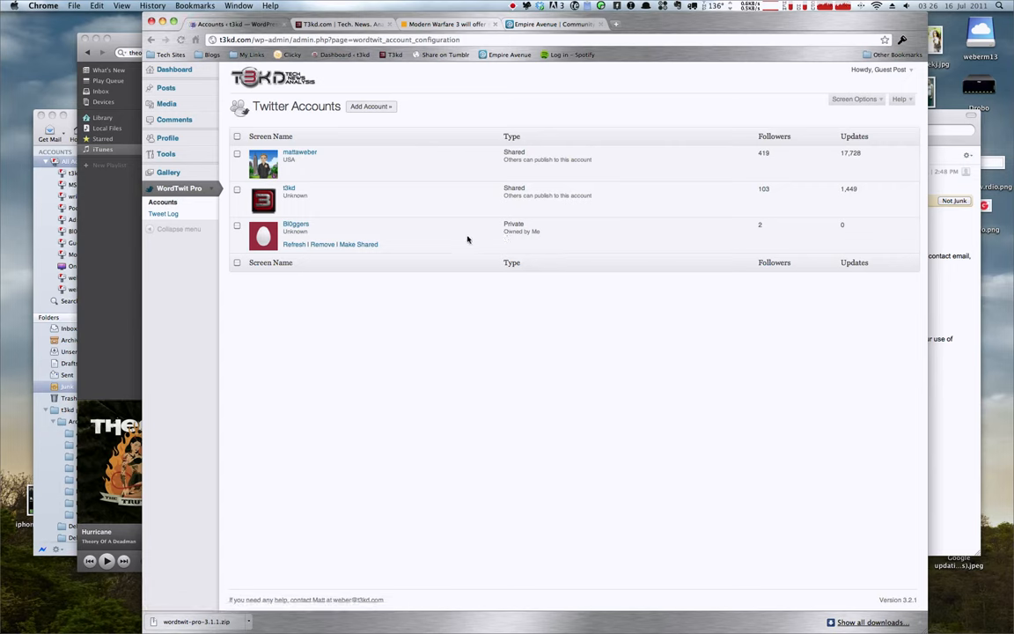
{"action": "mouse_move", "coordinate": [511, 192]}
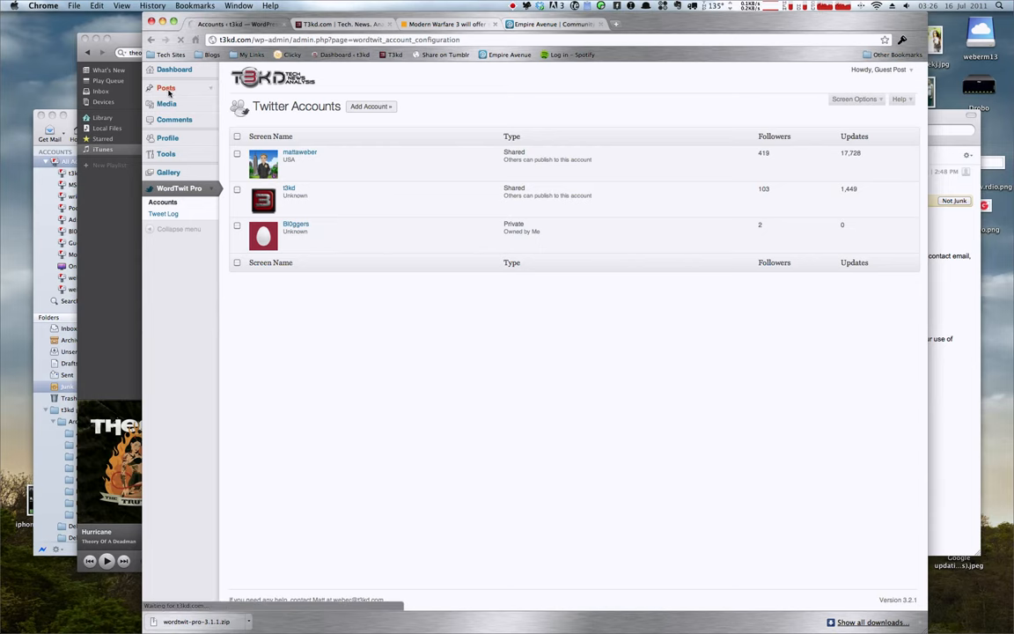
Step: Start a new post from All Posts and give it the title 'T3st P' and body text
{"action": "left_click", "coordinate": [166, 88]}
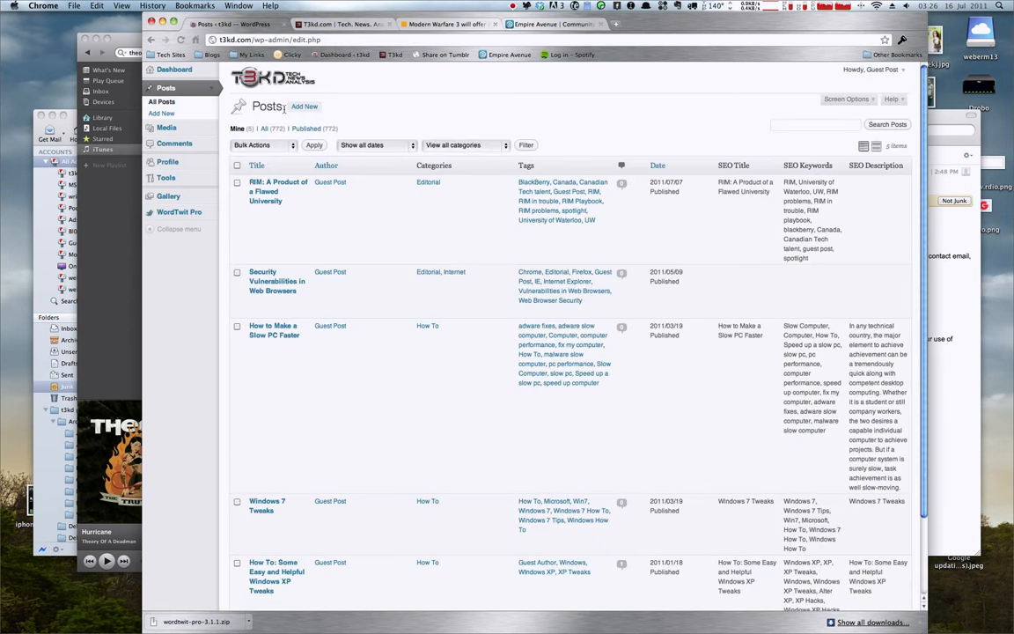
{"action": "left_click", "coordinate": [303, 105]}
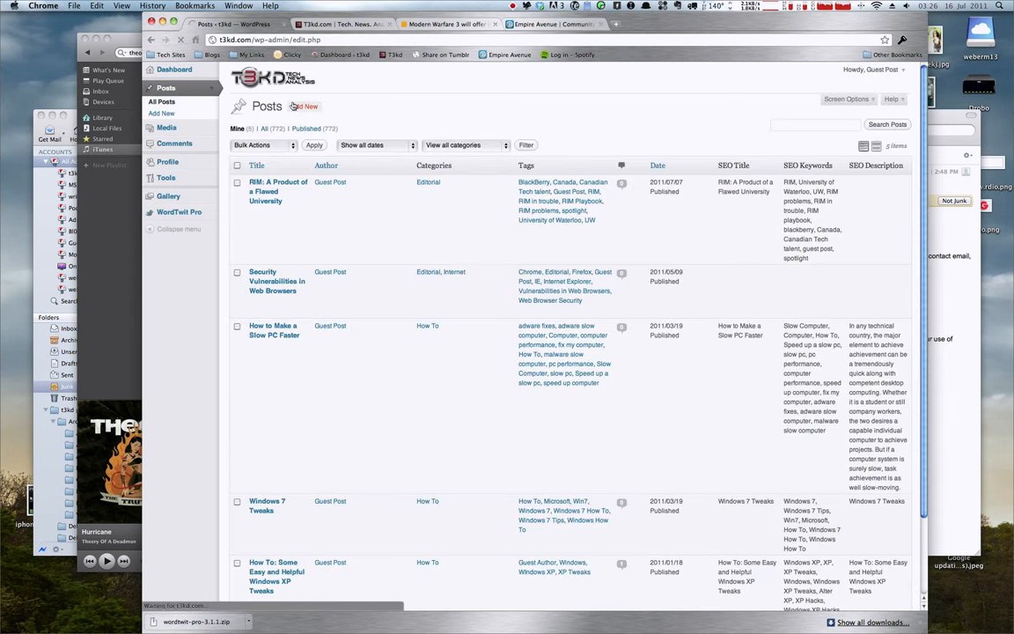
{"action": "left_click", "coordinate": [309, 106]}
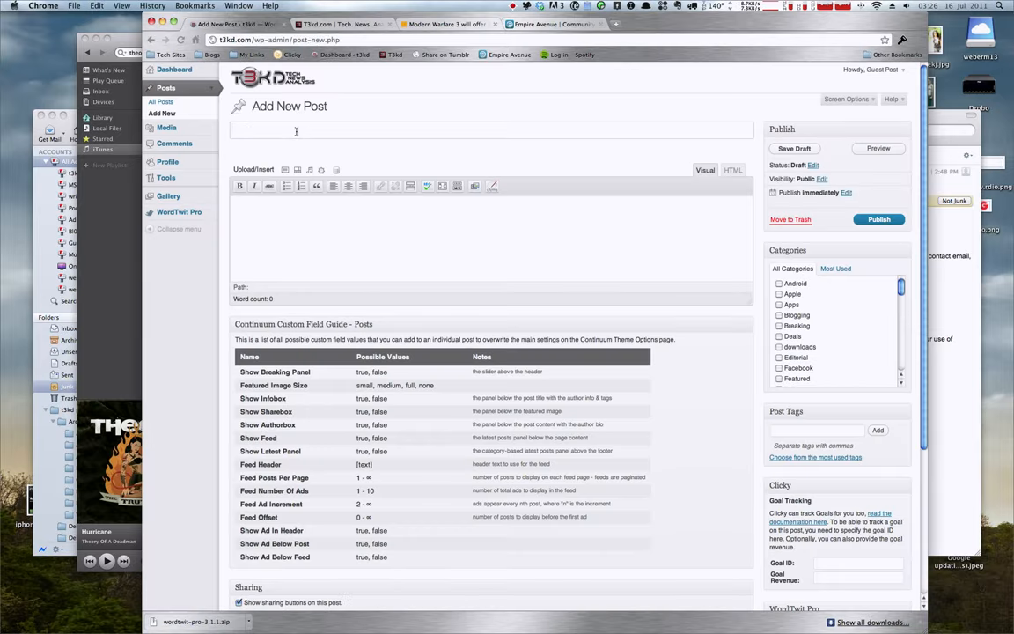
{"action": "type", "text": "T3st Post"}
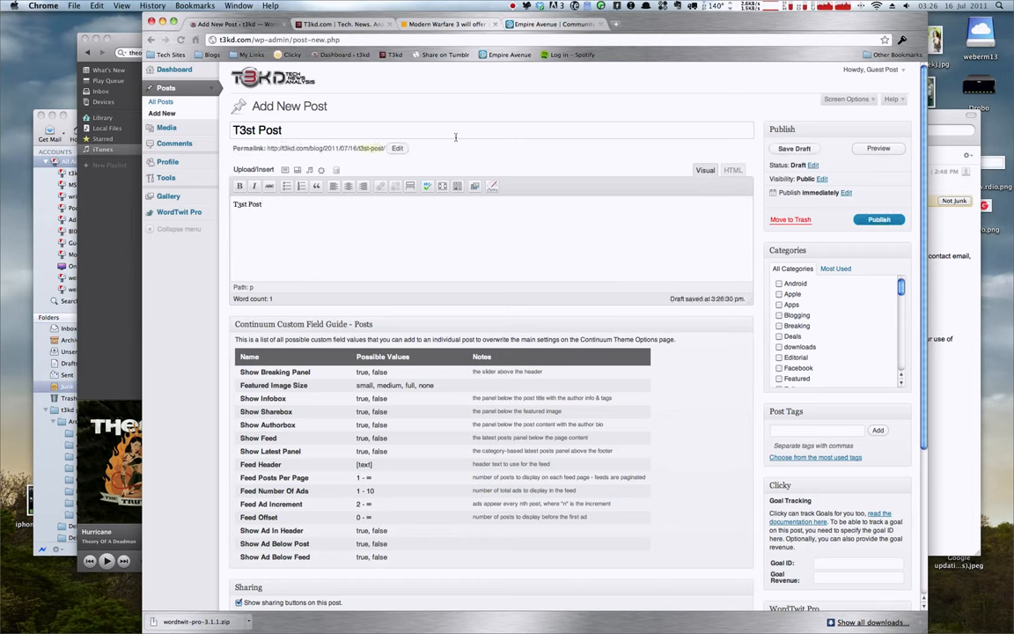
Step: File the post under the Android category and enter 'Tag, tag,' as post tags
{"action": "left_click", "coordinate": [779, 282]}
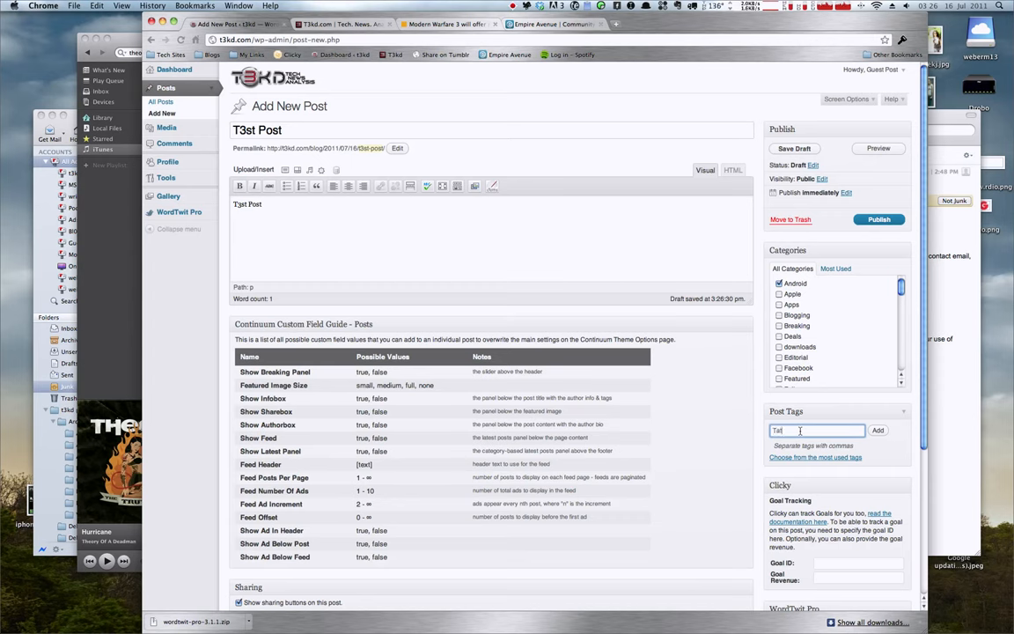
{"action": "type", "text": "Tag, tag, tag"}
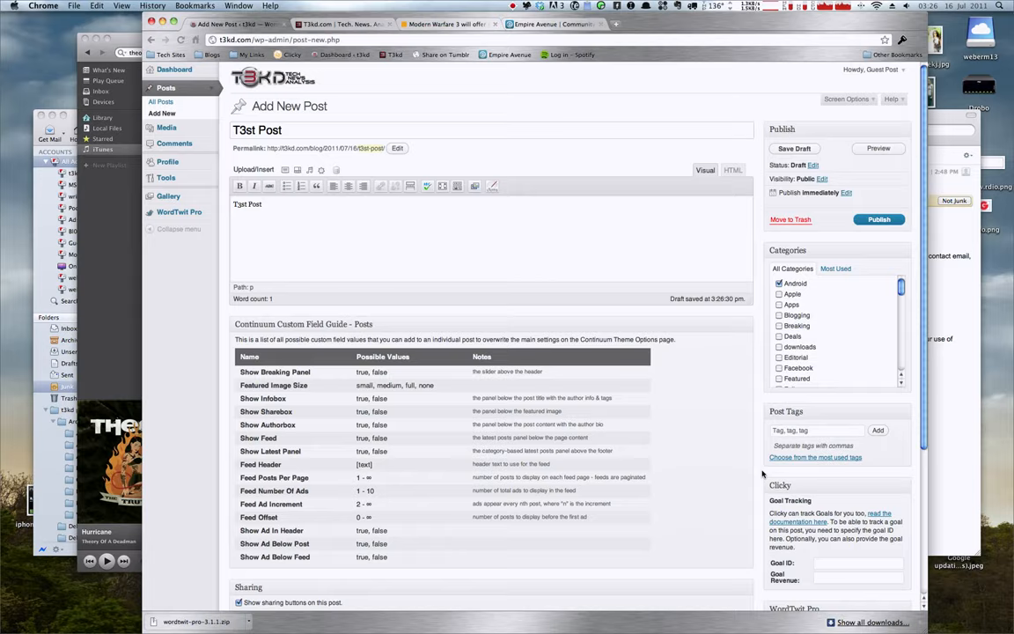
Step: In the WordTwit Pro box, tick the first two Twitter accounts to tweet the post, leaving the third unticked
{"action": "scroll", "scroll_direction": "down", "scroll_amount": 3}
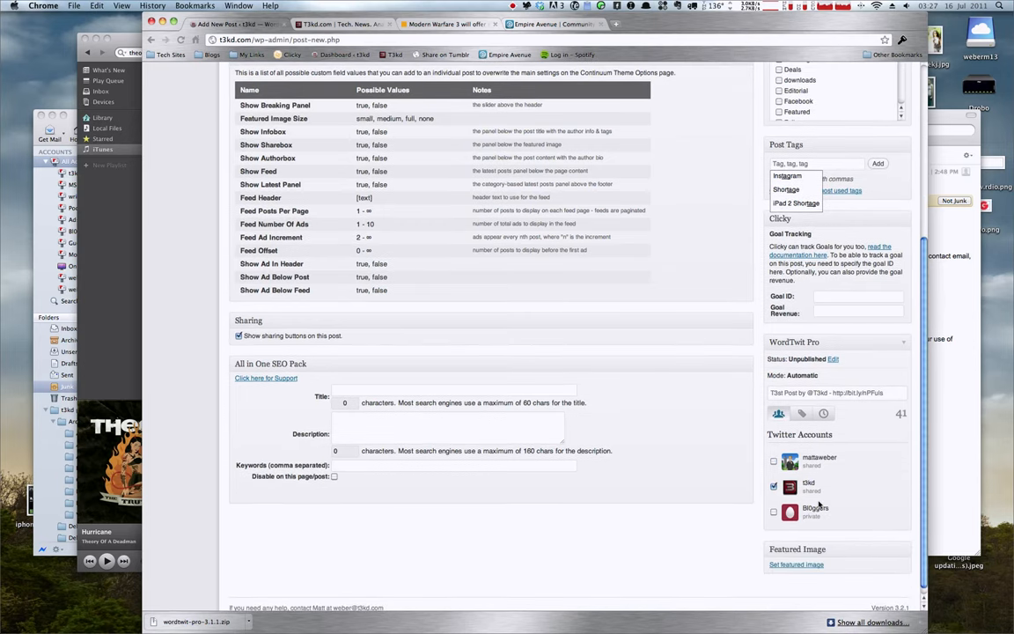
{"action": "left_click", "coordinate": [775, 486]}
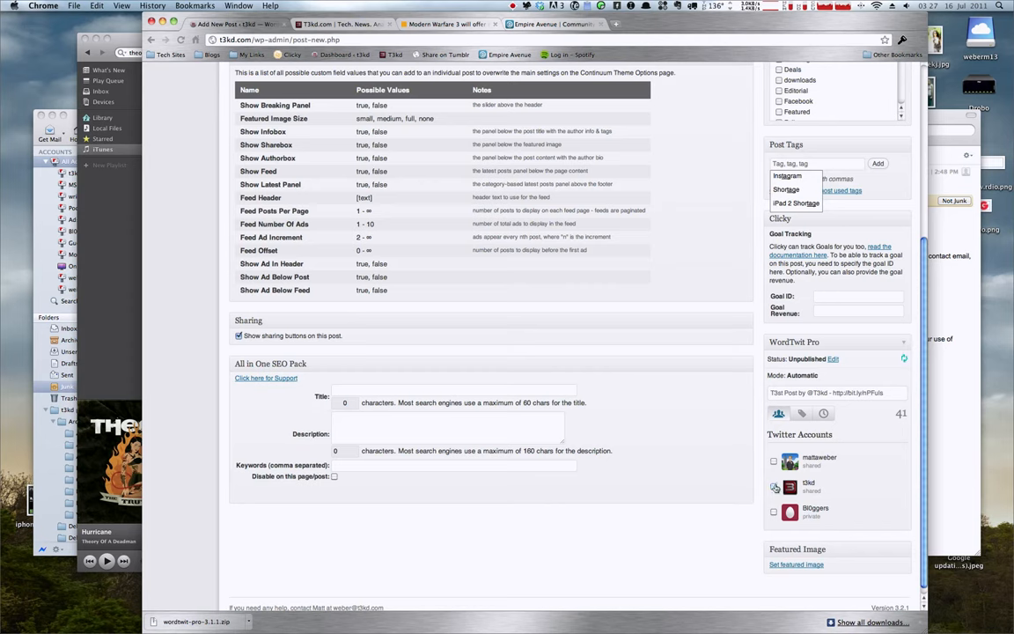
{"action": "left_click", "coordinate": [774, 486]}
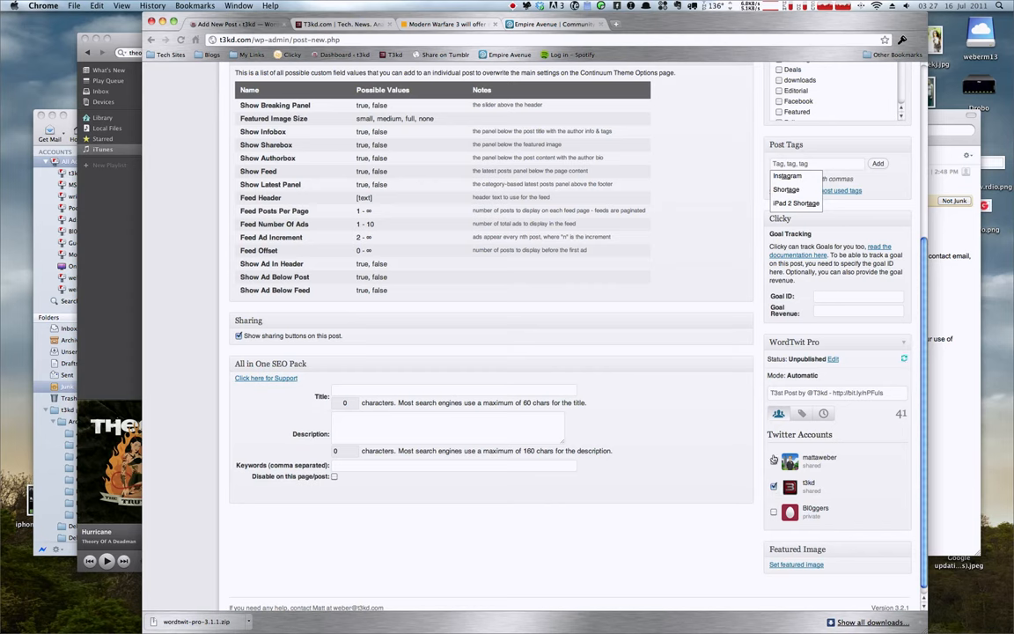
{"action": "left_click", "coordinate": [775, 461]}
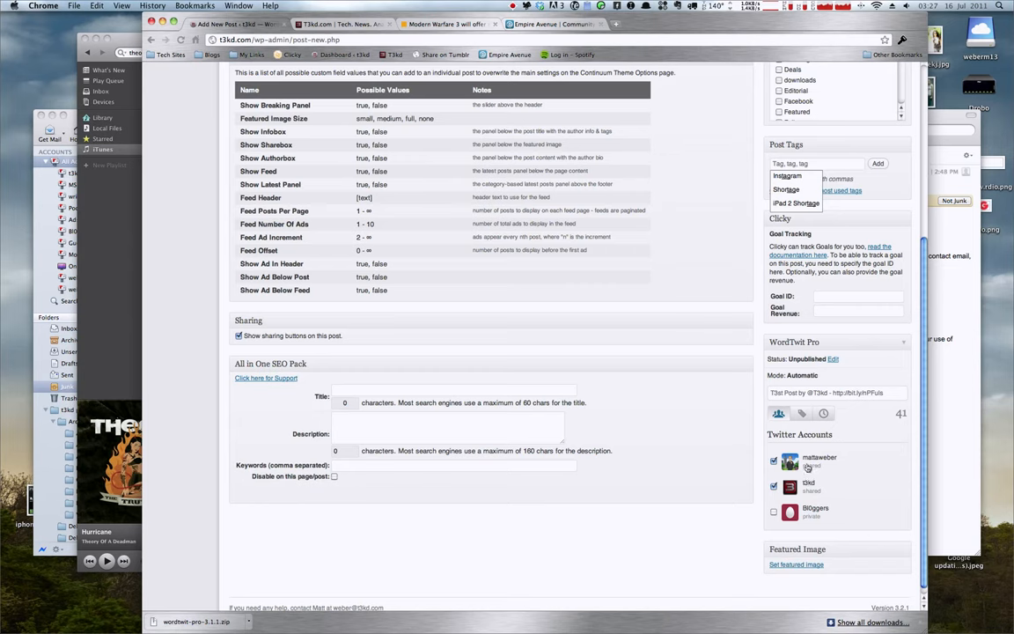
{"action": "mouse_move", "coordinate": [801, 490]}
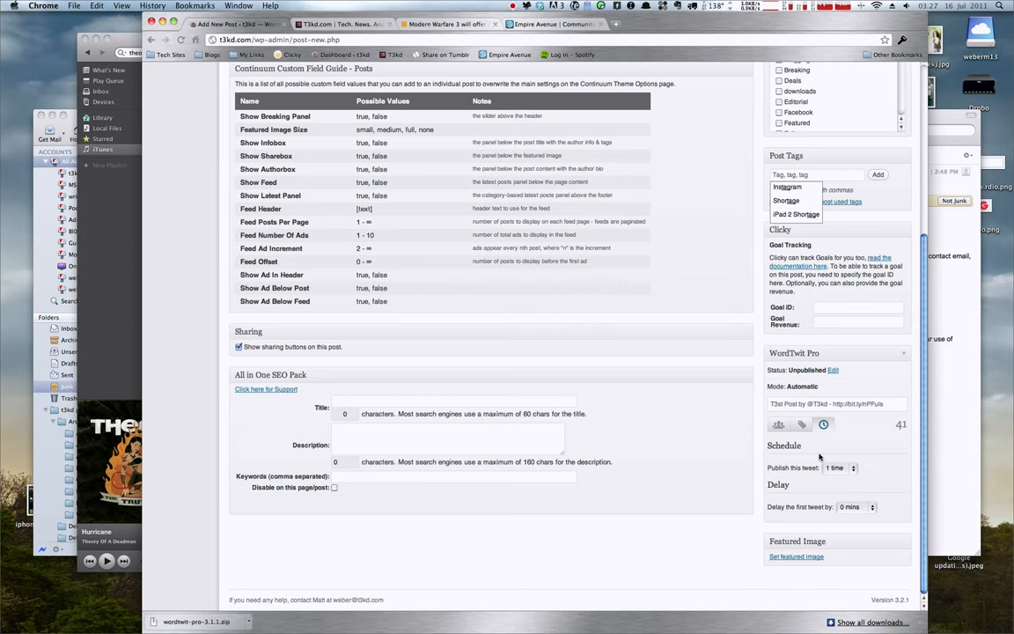
{"action": "left_click", "coordinate": [838, 468]}
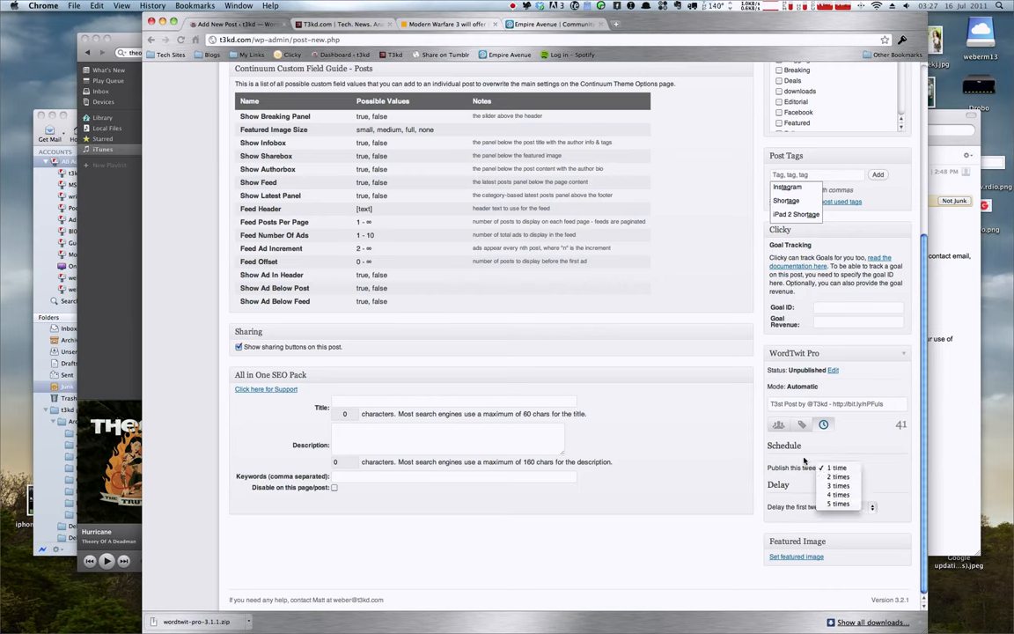
{"action": "left_click", "coordinate": [839, 468]}
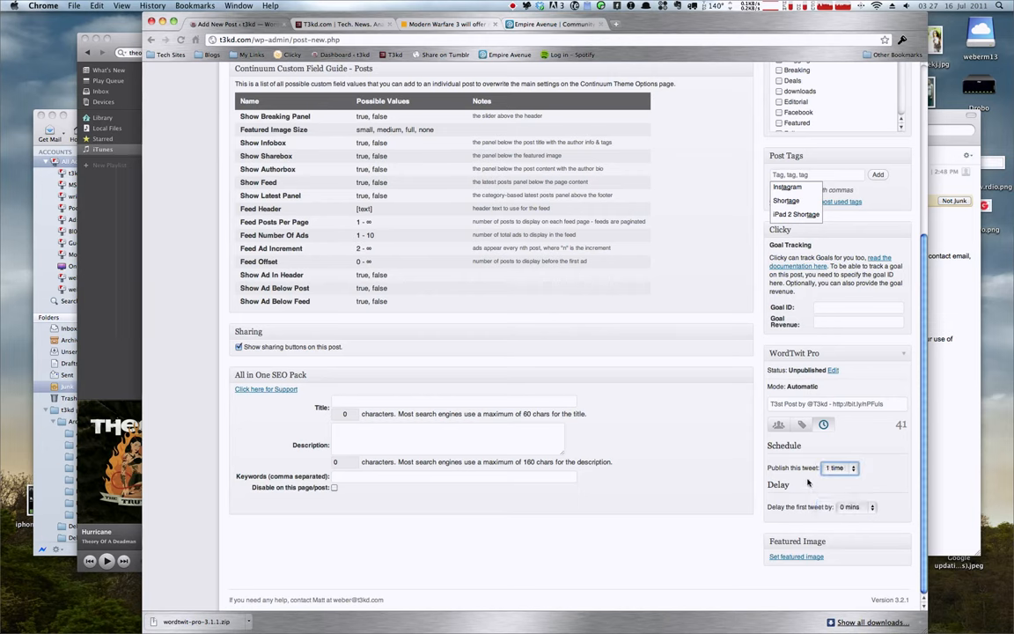
{"action": "left_click", "coordinate": [838, 468]}
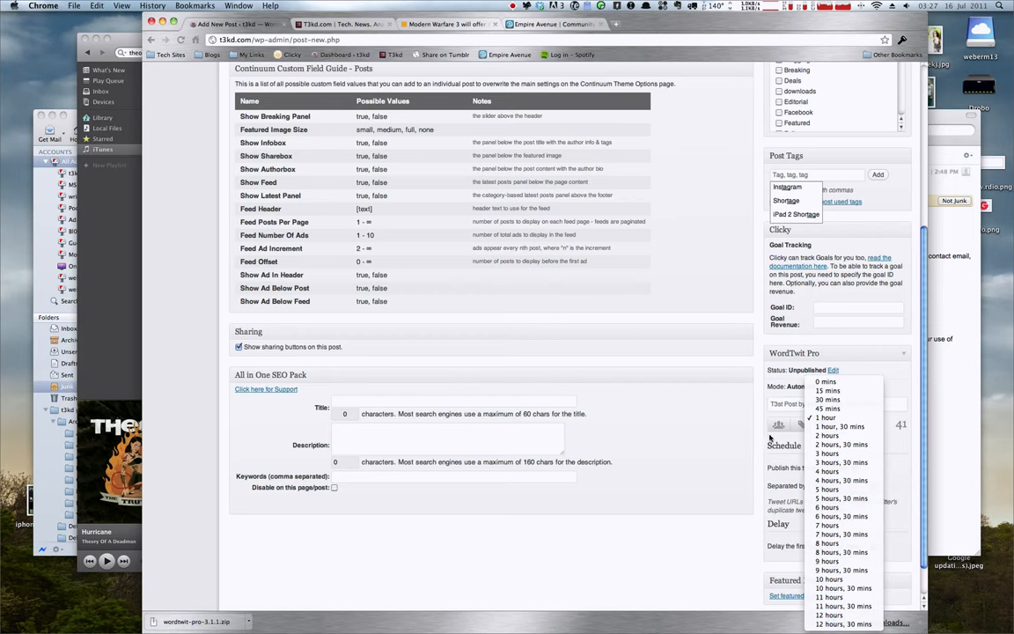
{"action": "left_click", "coordinate": [845, 432]}
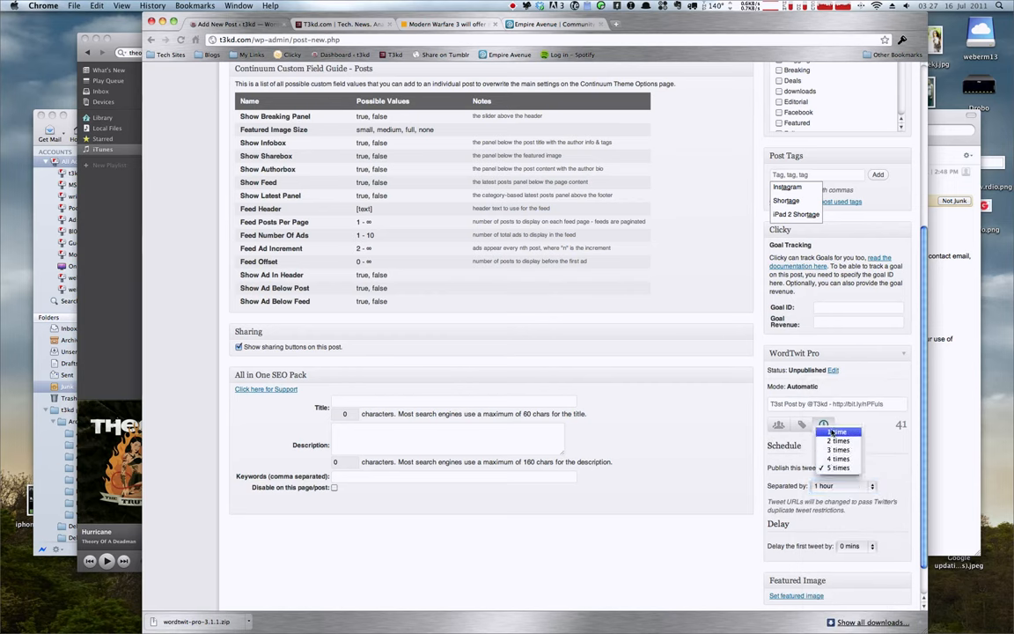
{"action": "left_click", "coordinate": [838, 431]}
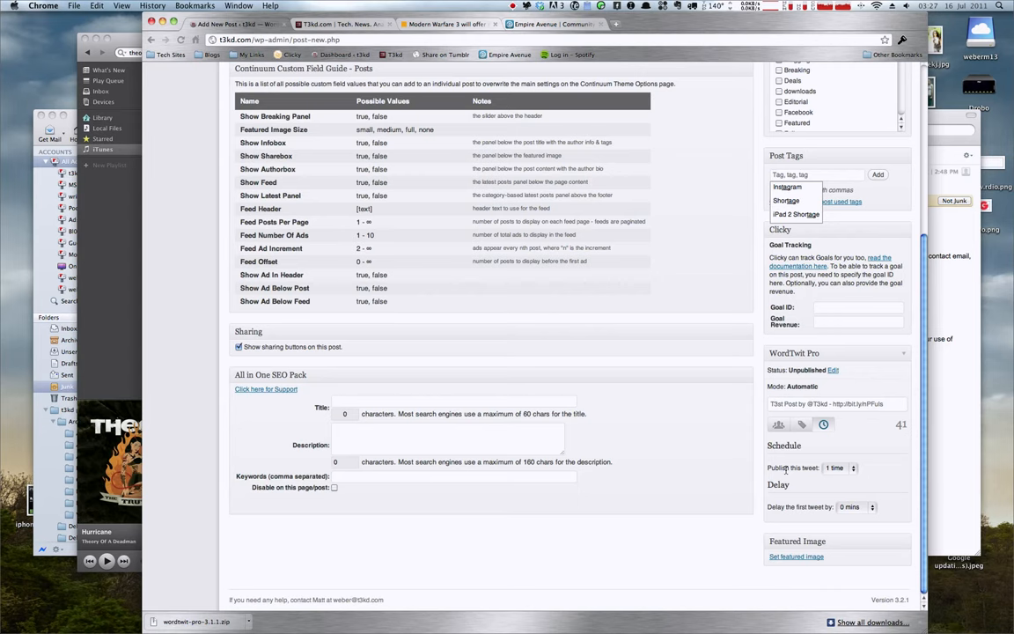
{"action": "mouse_move", "coordinate": [729, 401]}
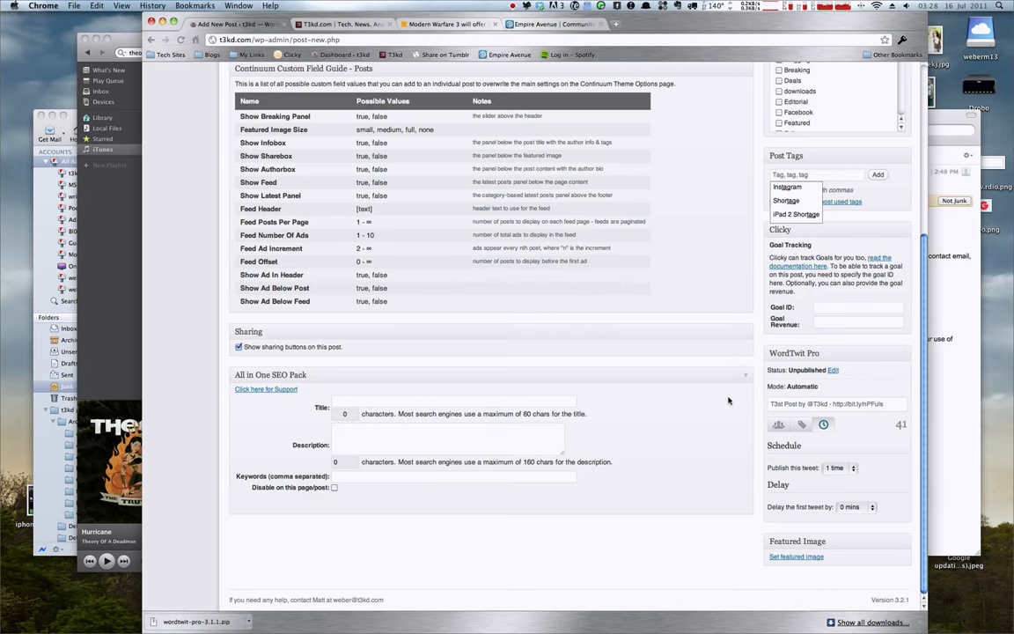
{"action": "scroll", "scroll_direction": "up", "scroll_amount": 3}
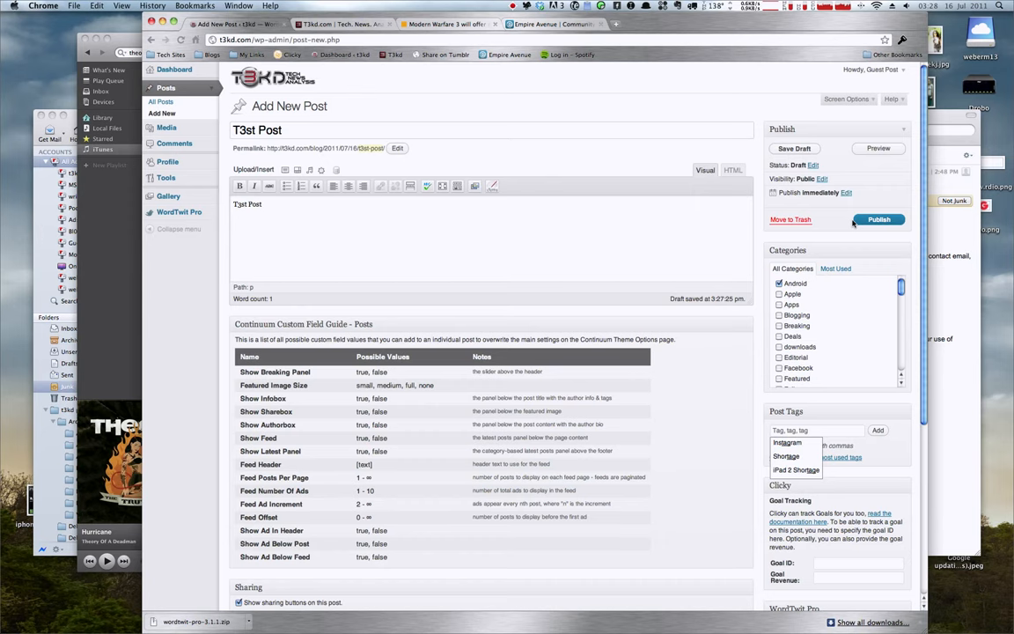
Step: Return the WordTwit box to its Accounts tab and expand WordTwit Pro's pages in the admin sidebar
{"action": "scroll", "scroll_direction": "down", "scroll_amount": 3}
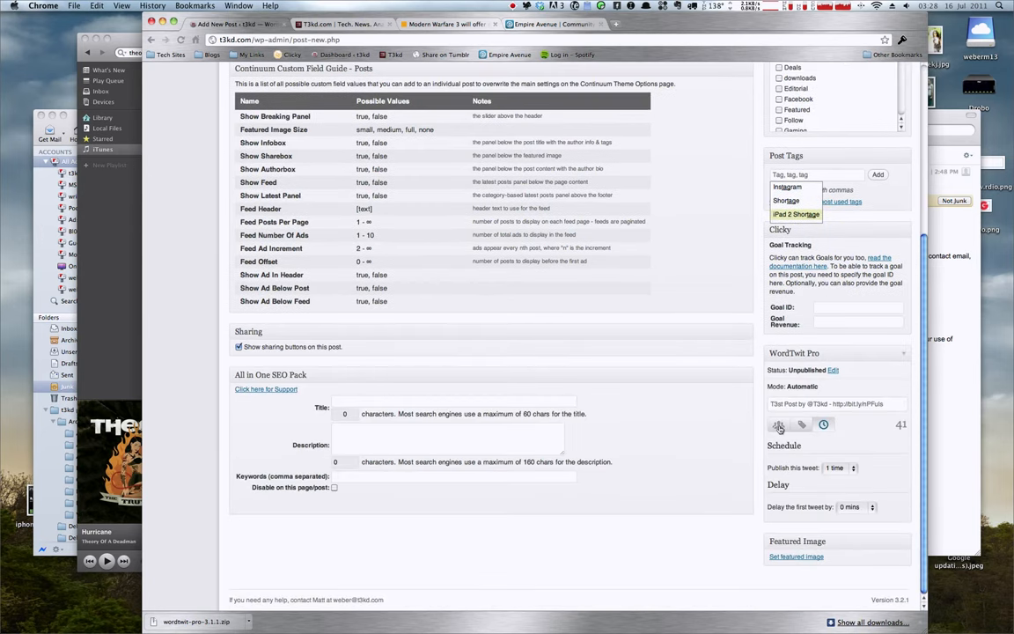
{"action": "left_click", "coordinate": [778, 424]}
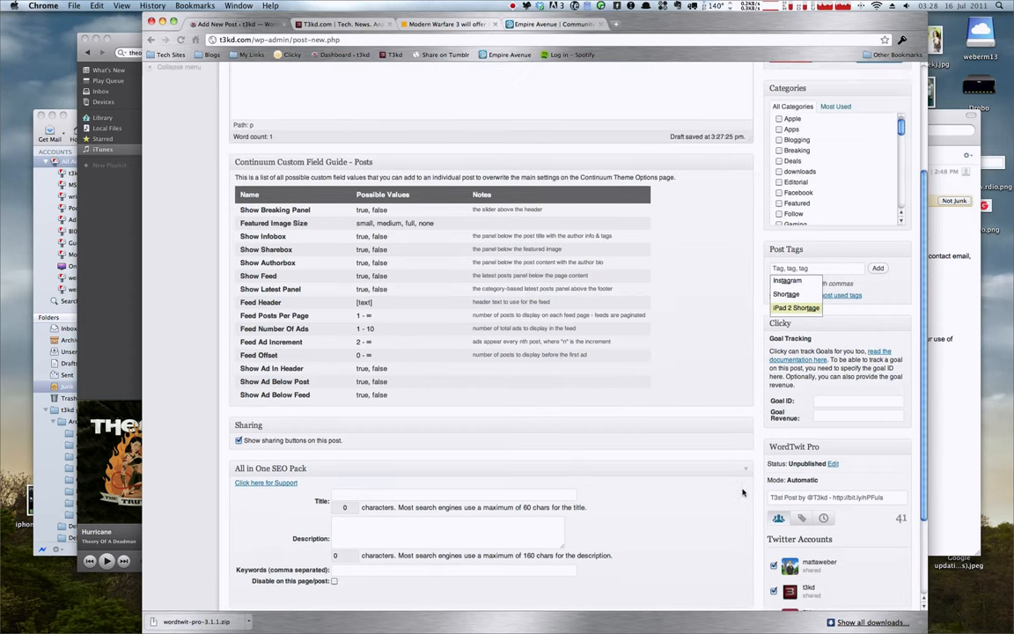
{"action": "scroll", "scroll_direction": "up", "scroll_amount": 3}
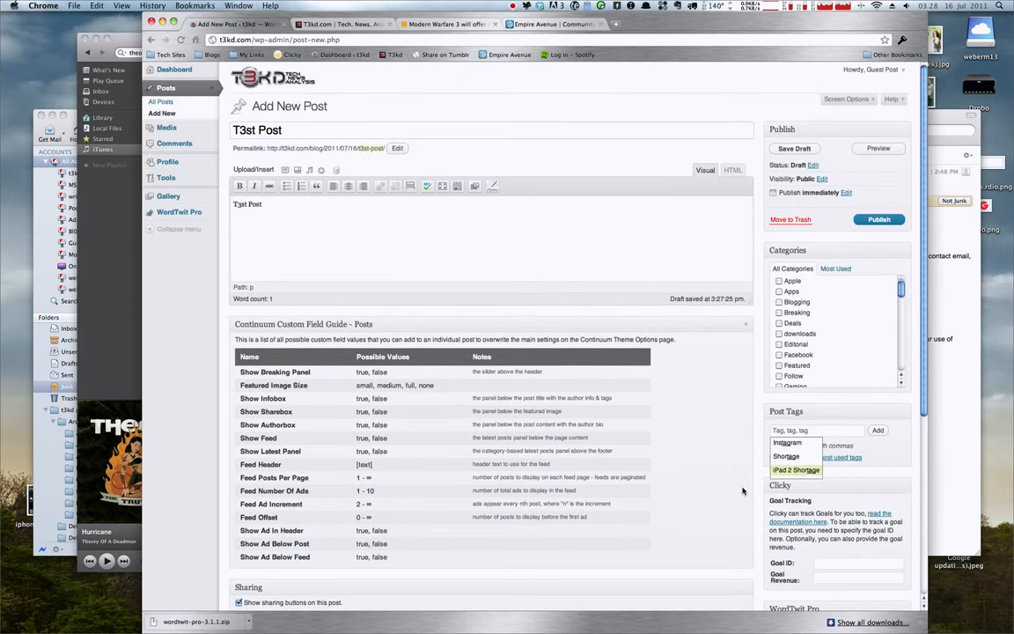
{"action": "mouse_move", "coordinate": [683, 380]}
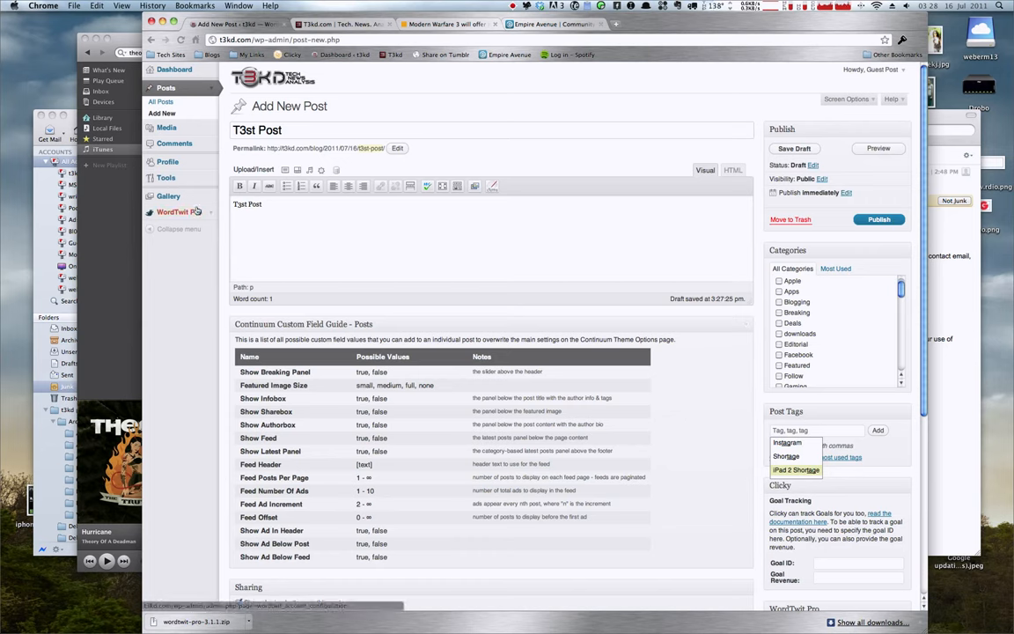
{"action": "left_click", "coordinate": [180, 211]}
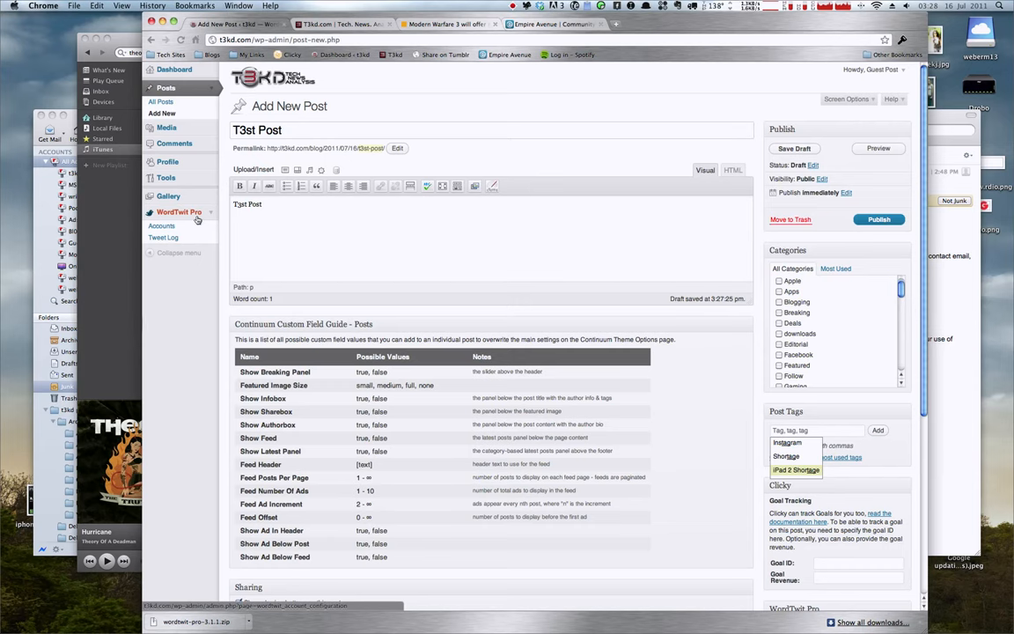